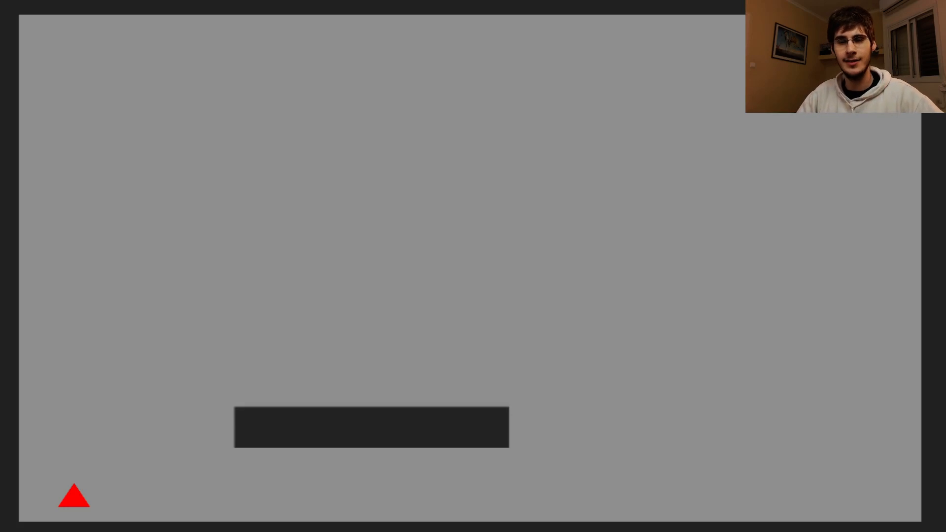
pyautogui.moveTo(317, 77)
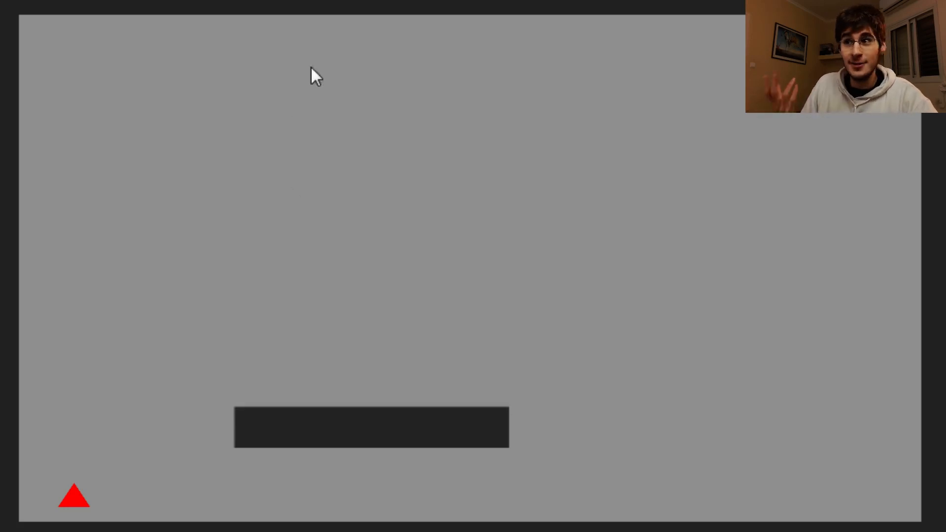